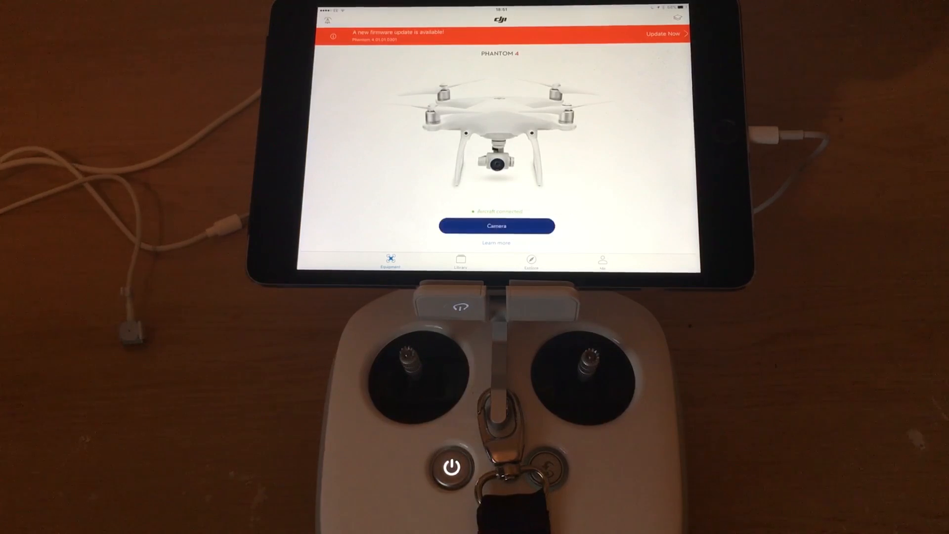
Show the Aircraft Status overview with IMU, compass, gimbal Normal and RC Mode 2, then the live camera view
left_click(665, 34)
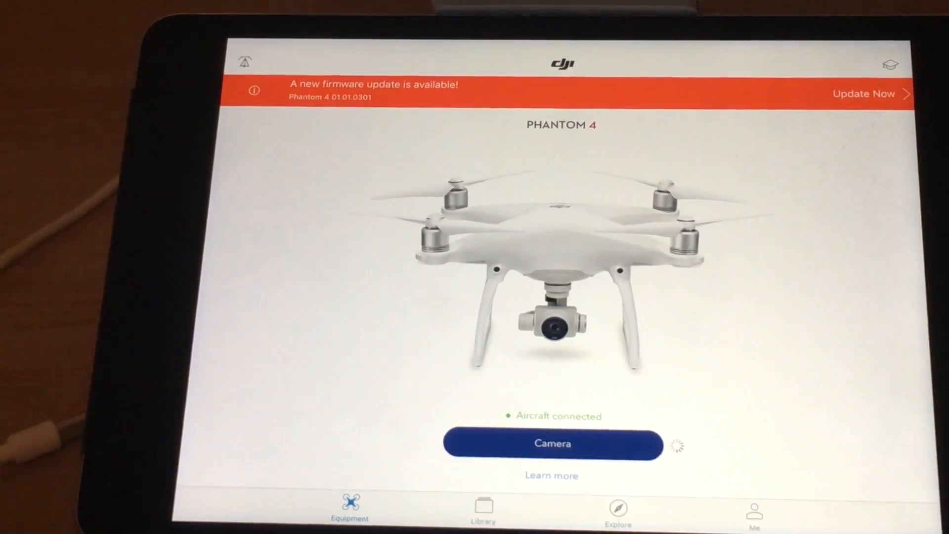
left_click(552, 444)
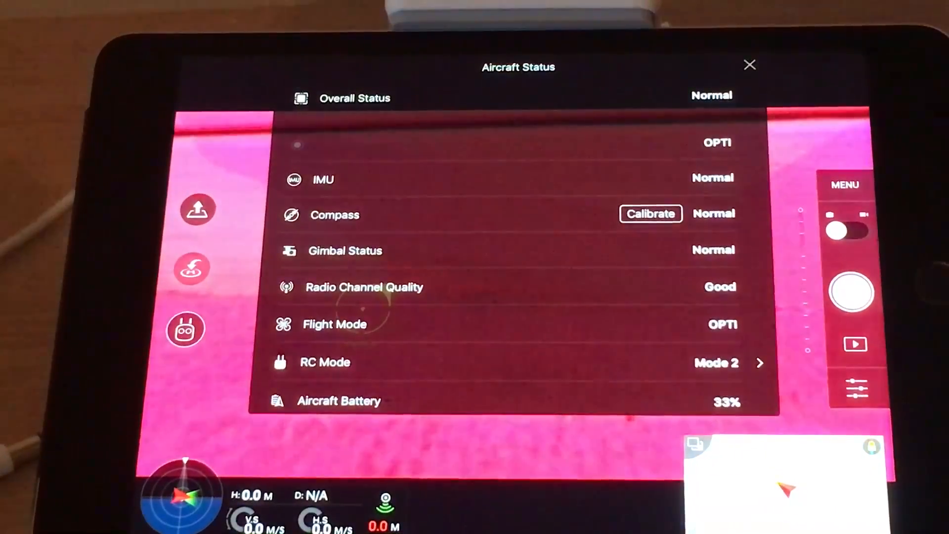
left_click(750, 65)
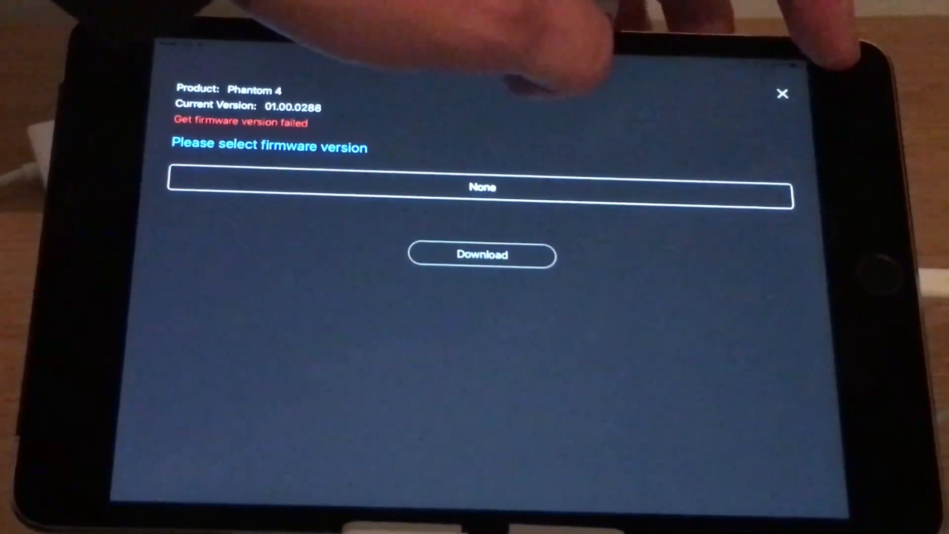
Dismiss the hidden Phantom 4 firmware screen, returning to the home screen with the 01.01.0301 update notice
left_click(783, 95)
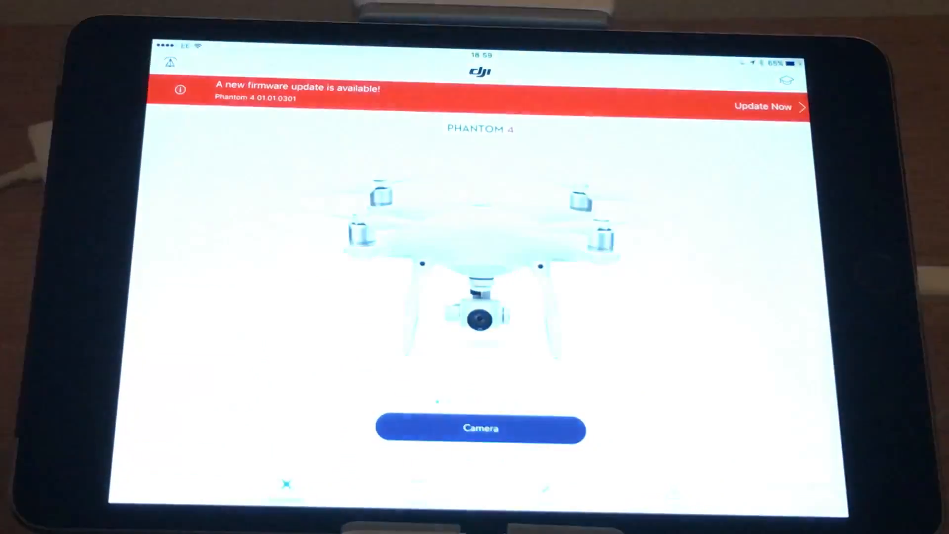